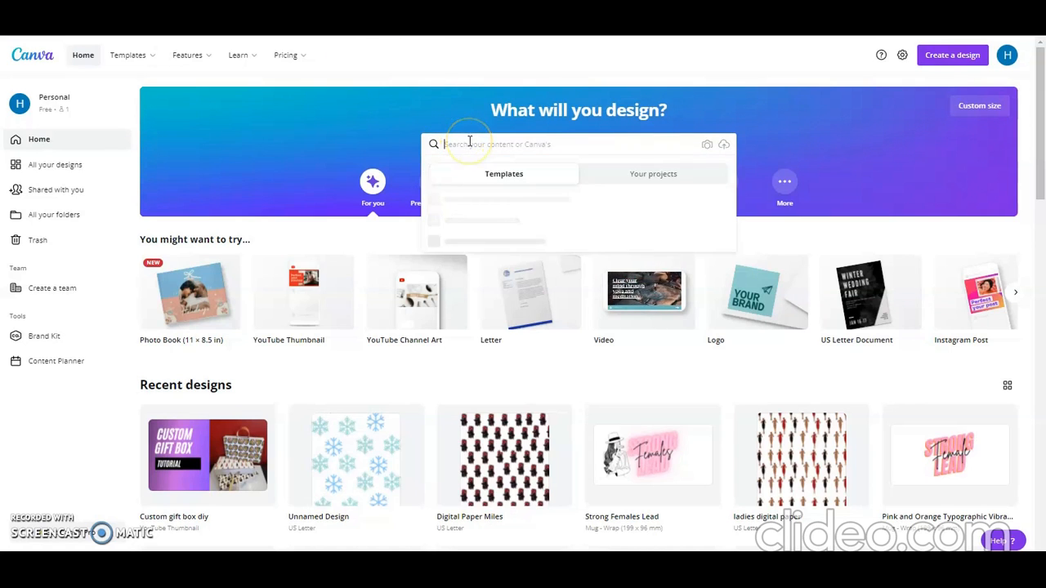
# - Search the Canva templates for 'nail wrap'
pyautogui.click(564, 144)
pyautogui.write('nail wrap')
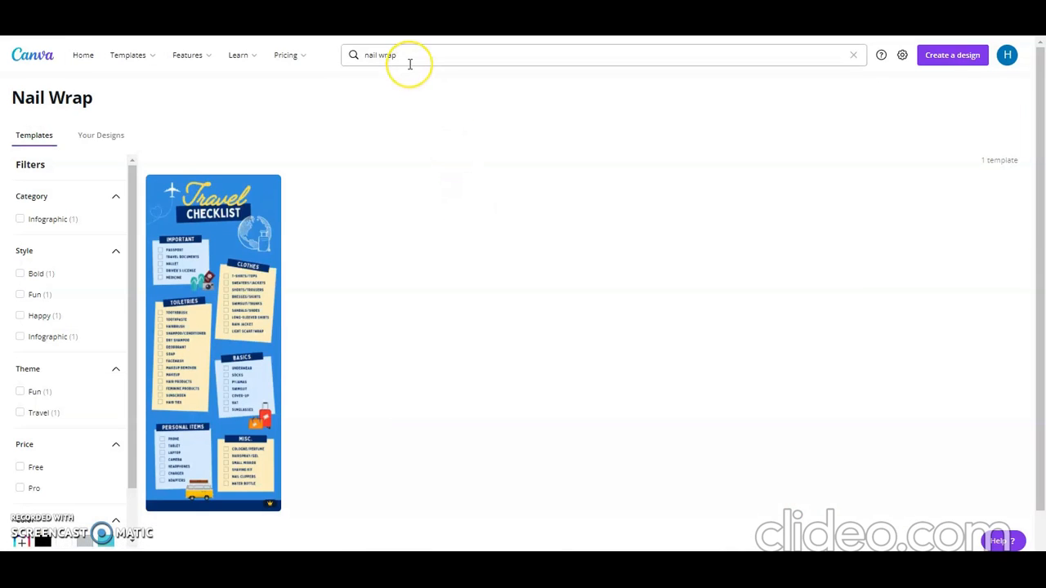
# - Replace the search with the 'Wraparound mug' suggestion to list mug templates
pyautogui.click(408, 55)
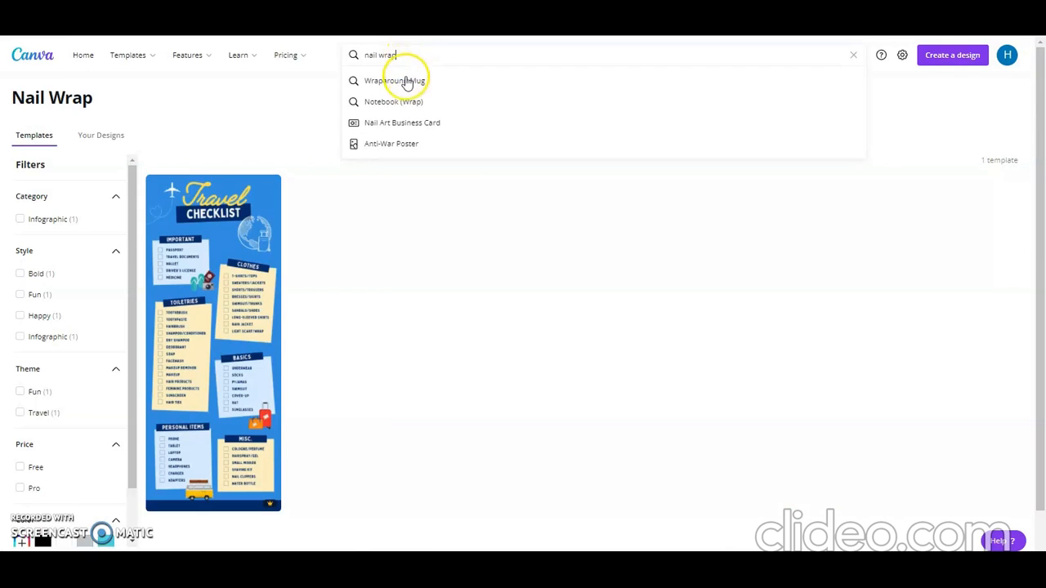
pyautogui.click(395, 80)
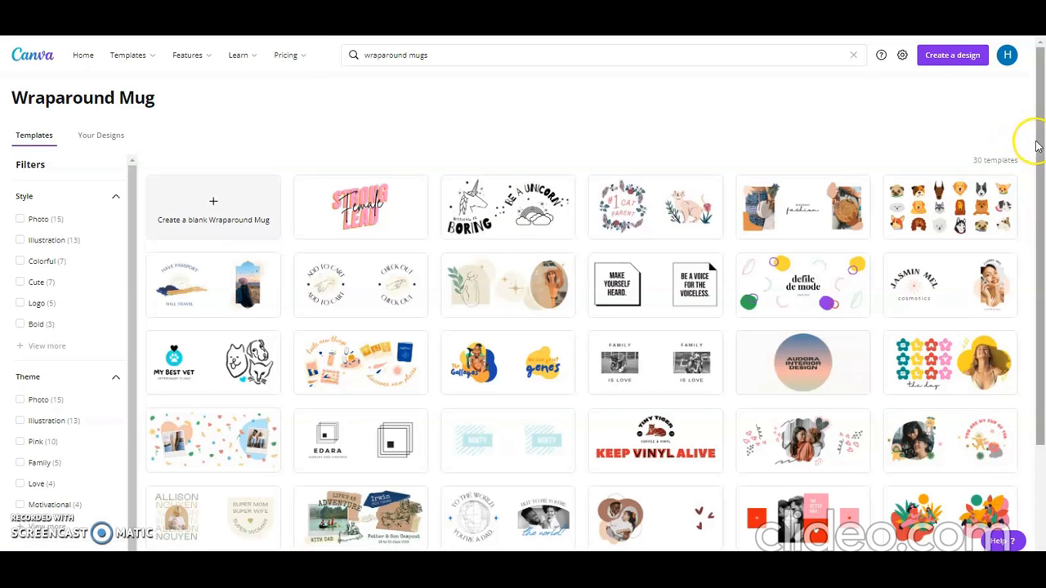
pyautogui.scroll(-3)
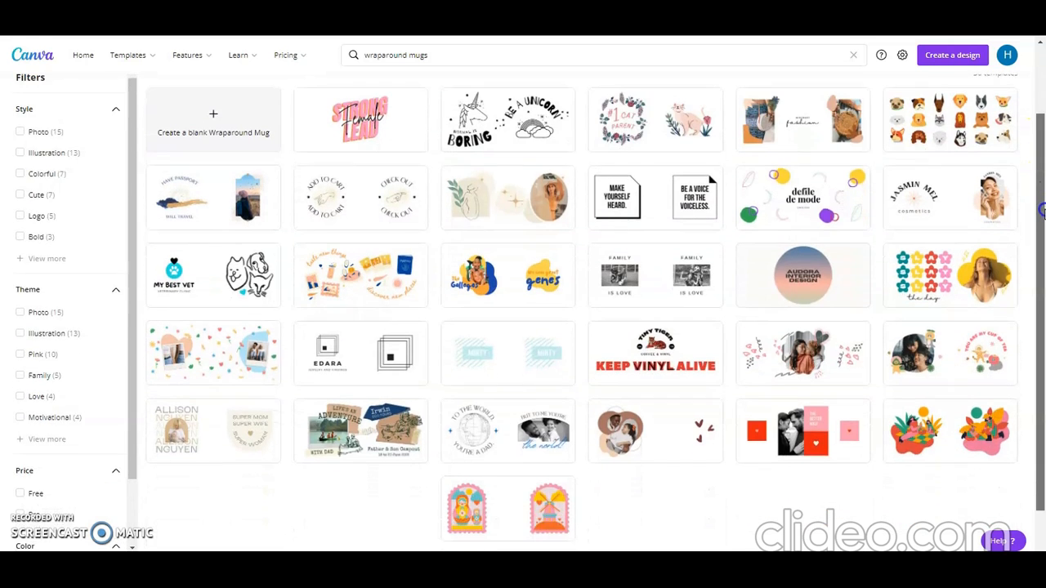
pyautogui.scroll(-3)
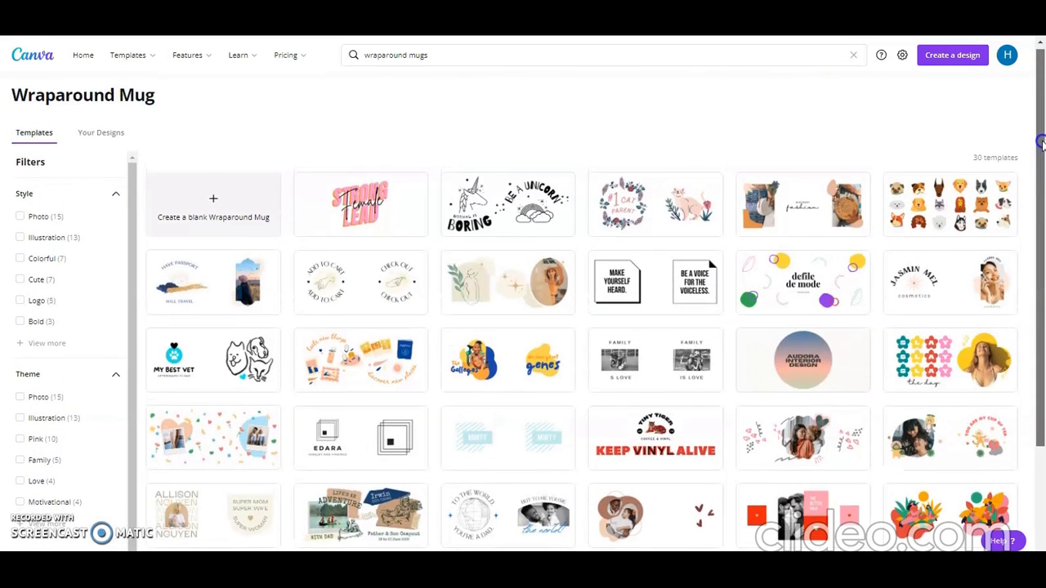
pyautogui.scroll(-3)
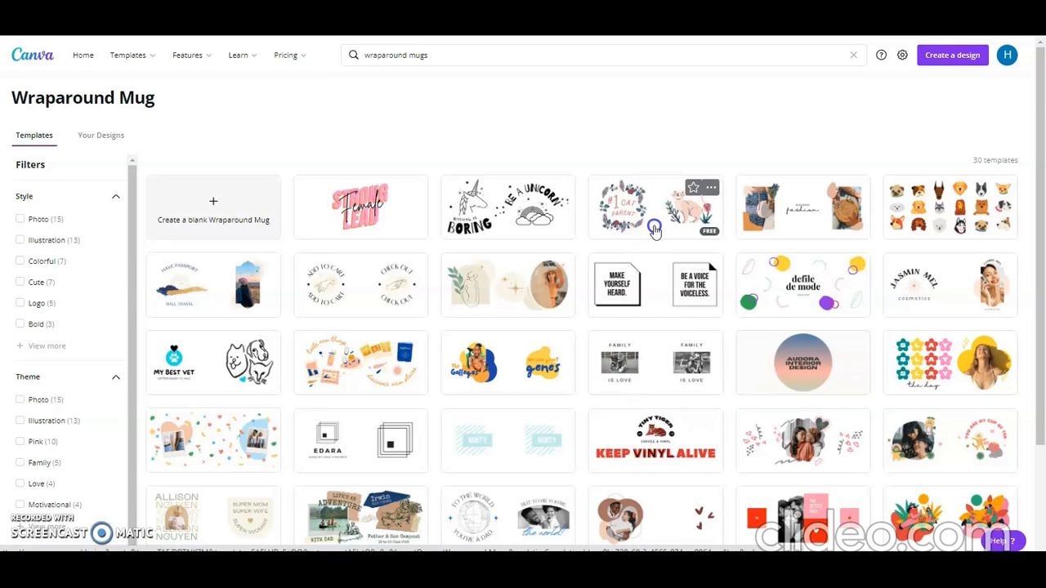
pyautogui.moveTo(806, 334)
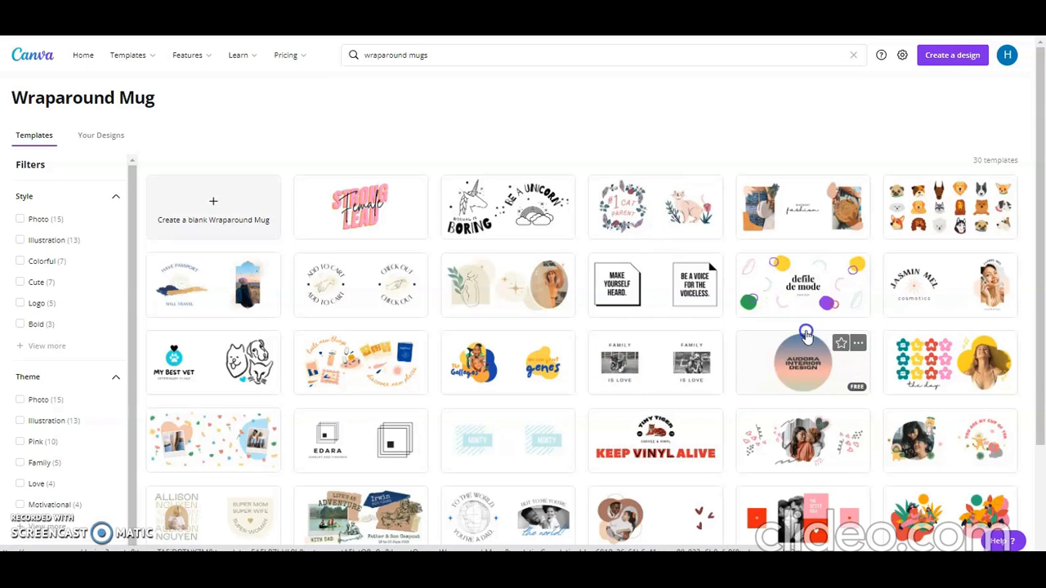
pyautogui.scroll(-3)
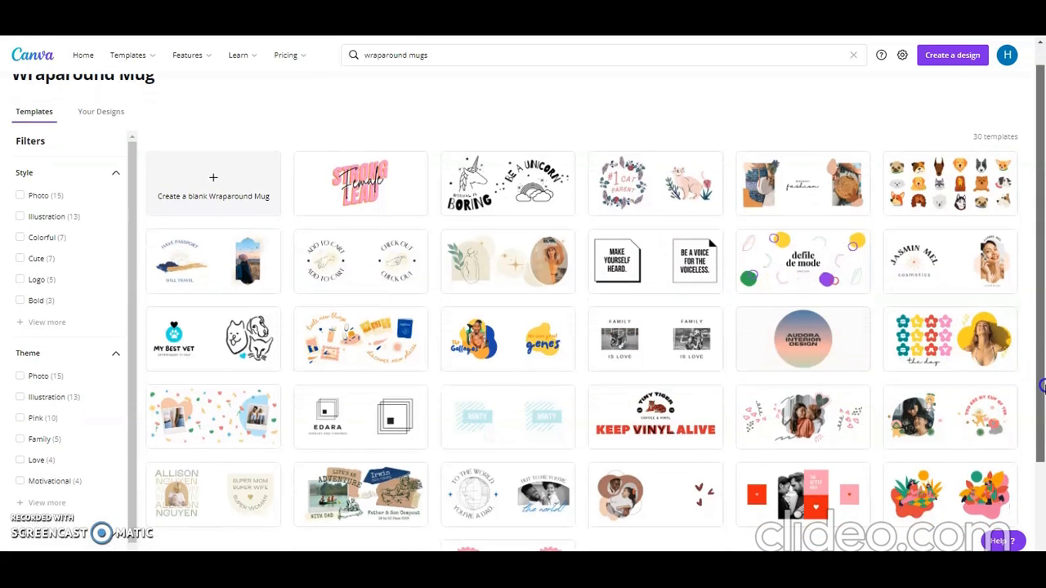
pyautogui.scroll(-3)
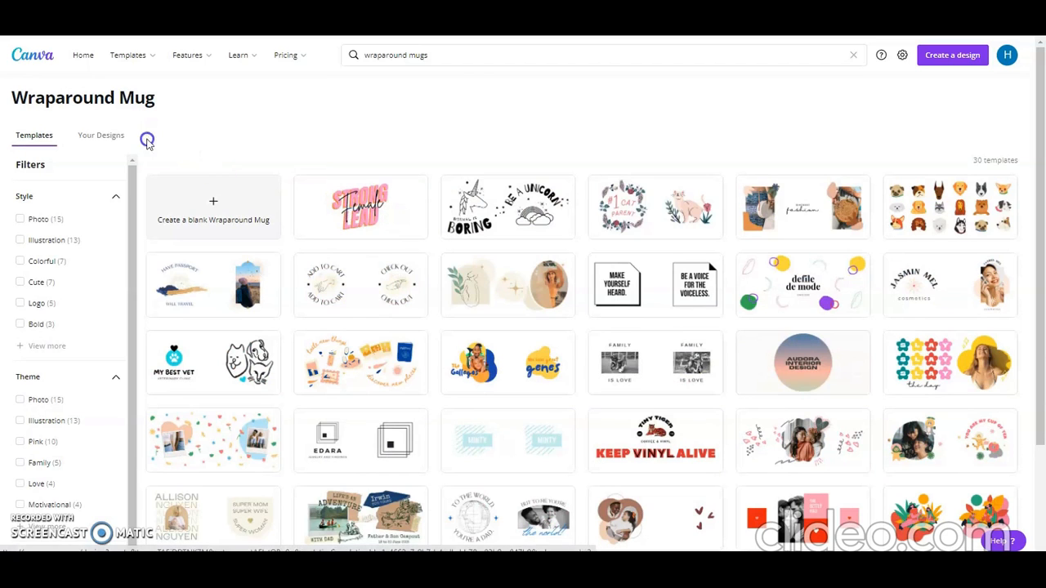
pyautogui.moveTo(392, 204)
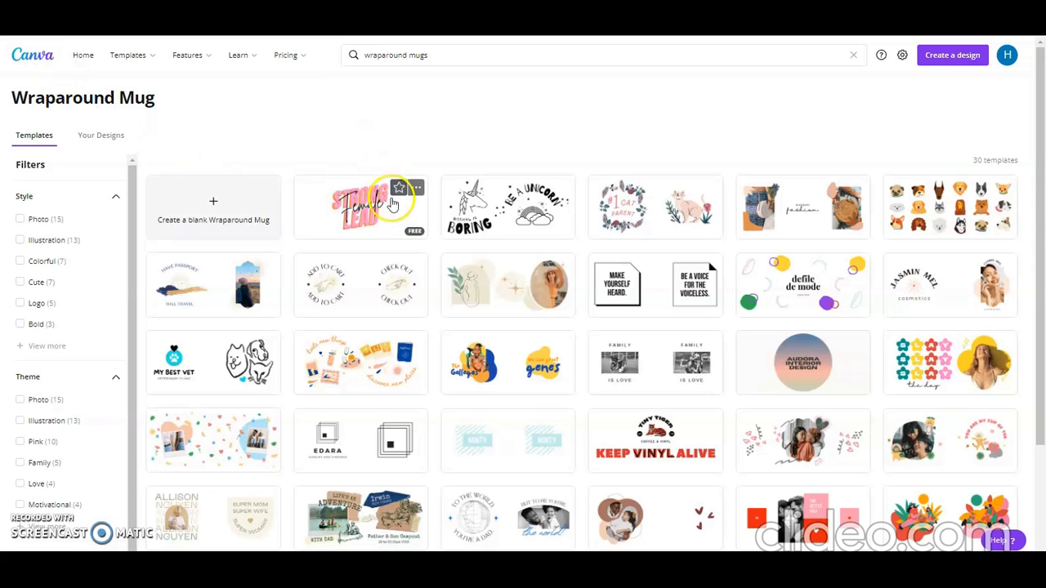
# - Open the pink STRONG Female LEAD mug template and select its STRONG LEAD lettering
pyautogui.click(359, 206)
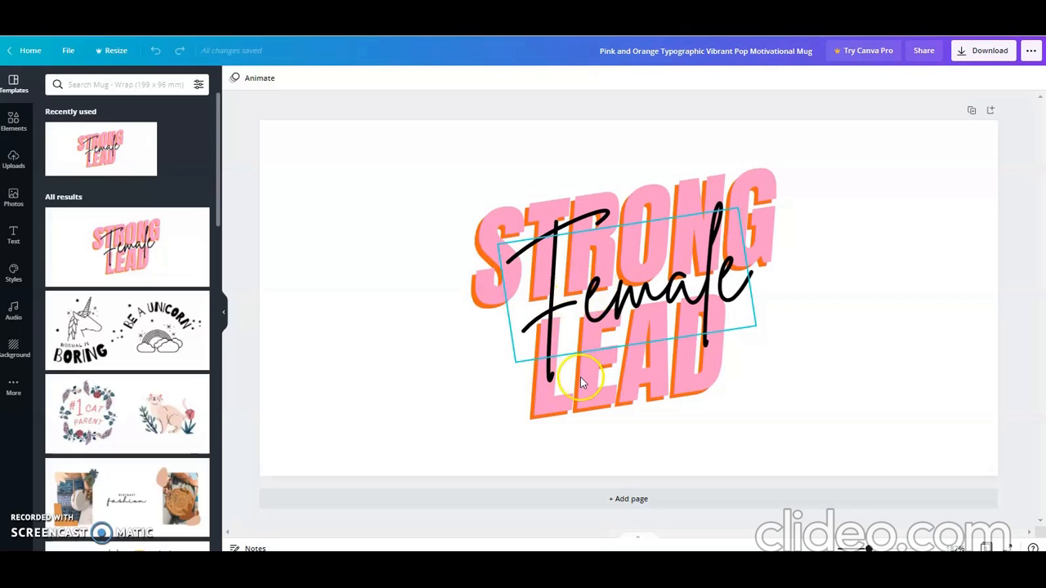
pyautogui.moveTo(592, 368)
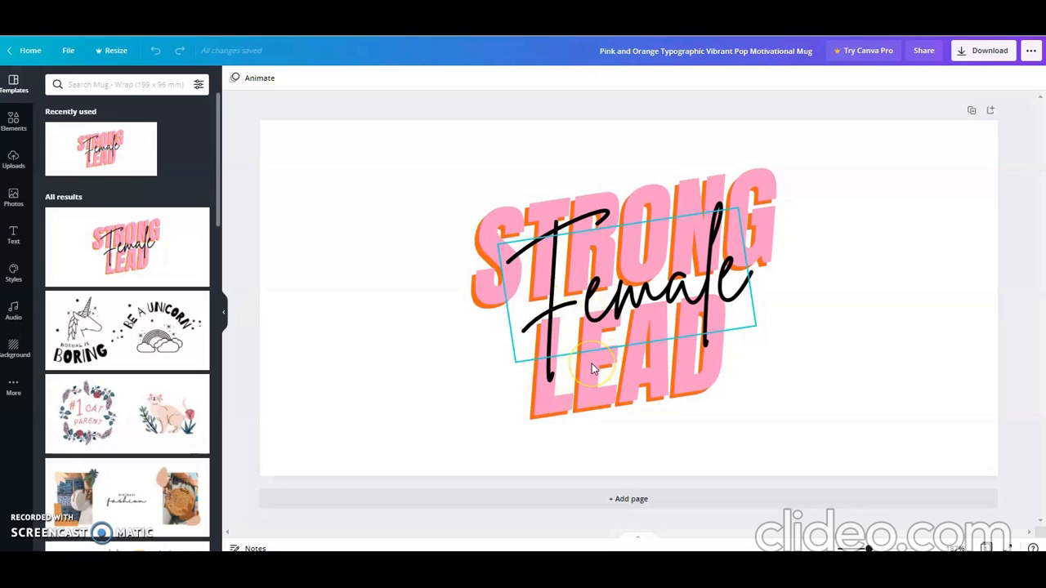
pyautogui.moveTo(568, 210)
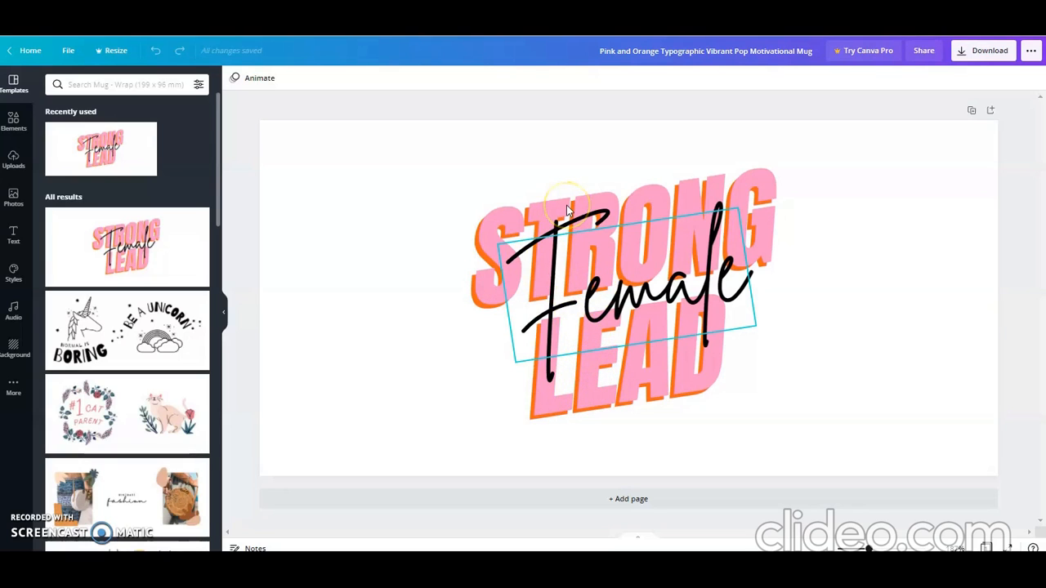
pyautogui.click(569, 209)
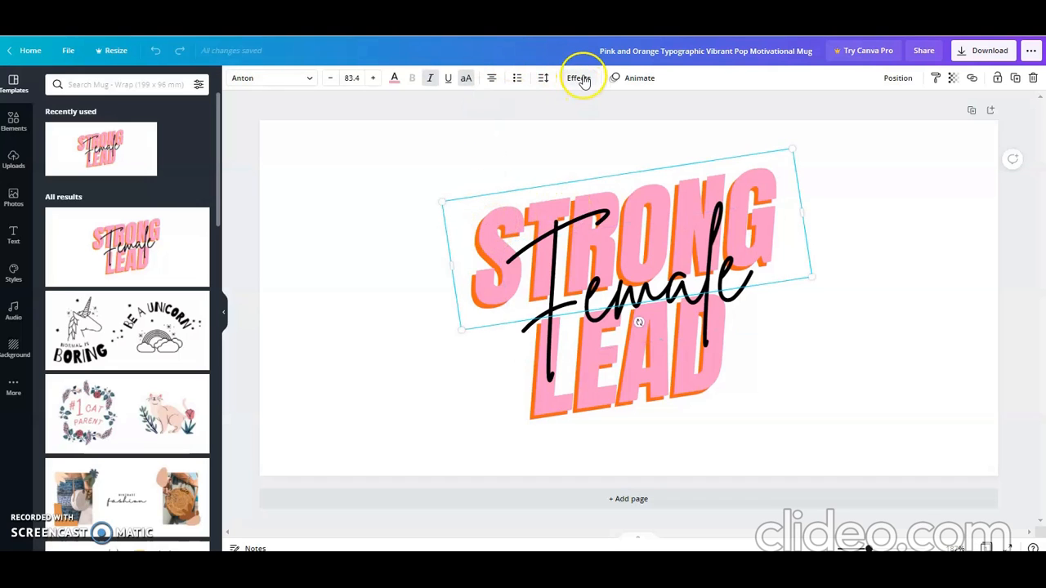
# - Apply the Neon text effect to the STRONG LEAD lettering
pyautogui.click(579, 79)
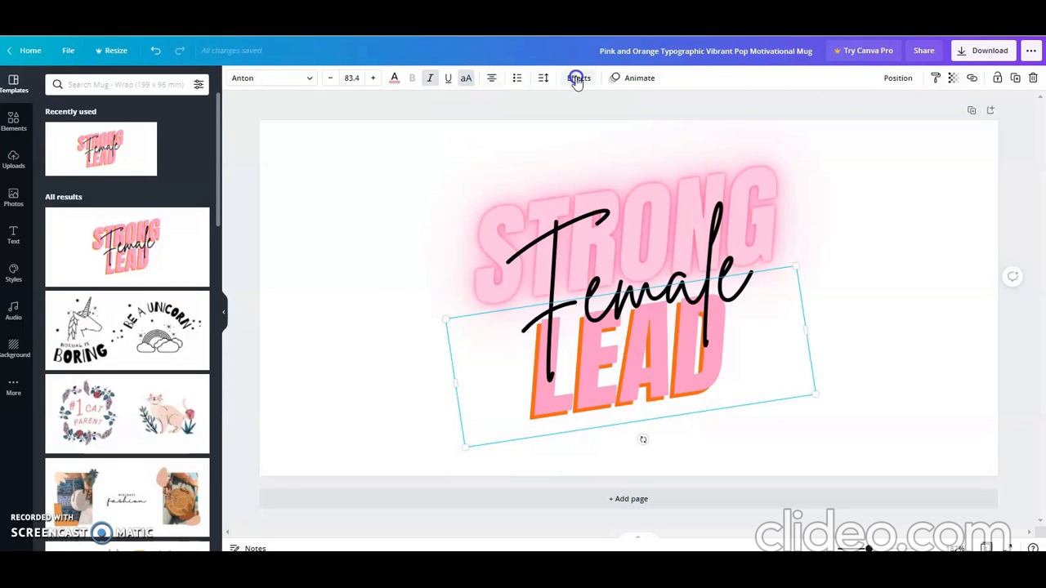
pyautogui.click(579, 79)
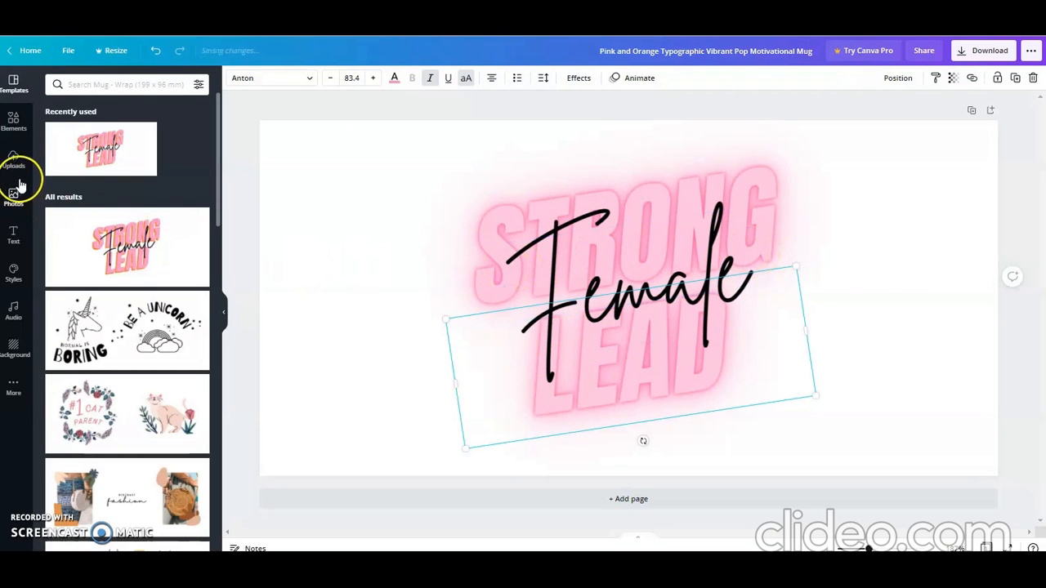
pyautogui.moveTo(14, 160)
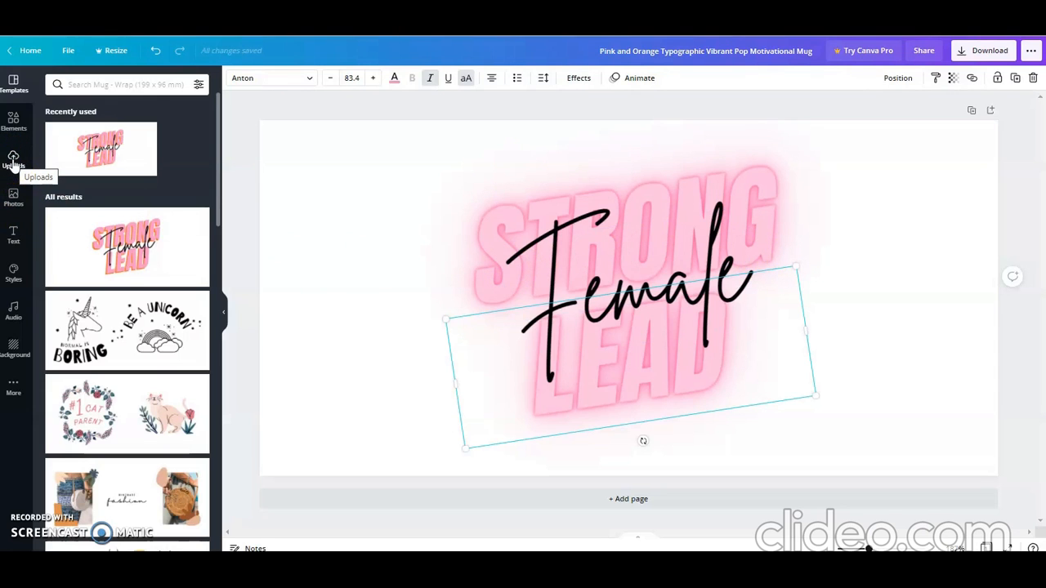
# - Insert the uploaded line-art woman illustration onto the mug page
pyautogui.click(13, 160)
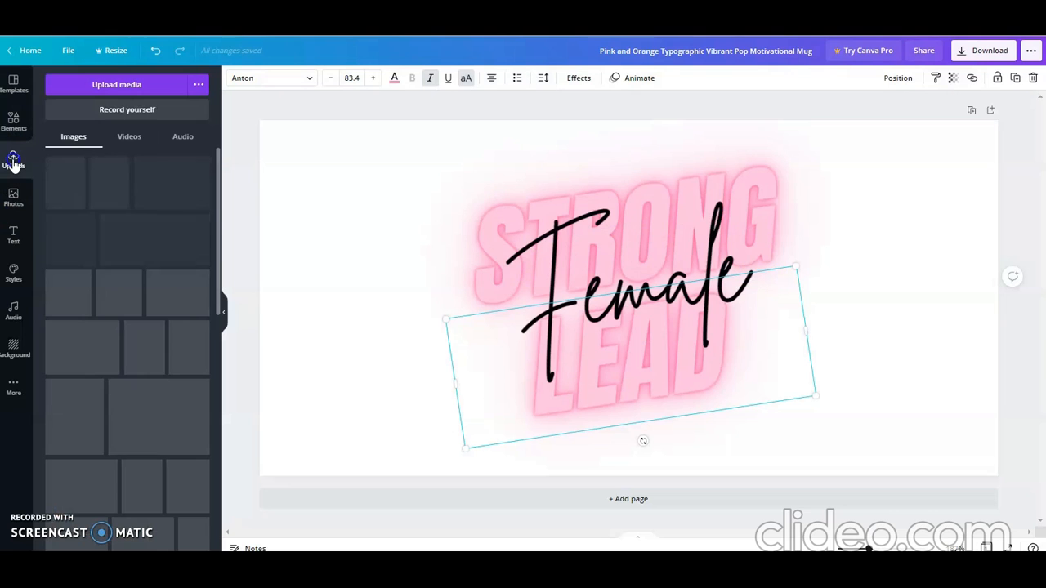
pyautogui.click(13, 161)
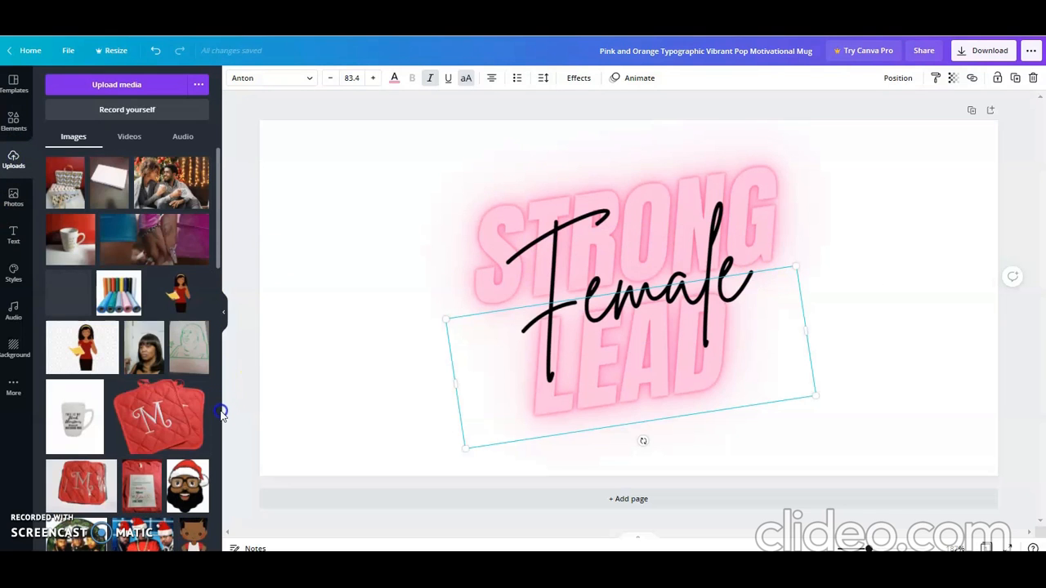
pyautogui.scroll(-3)
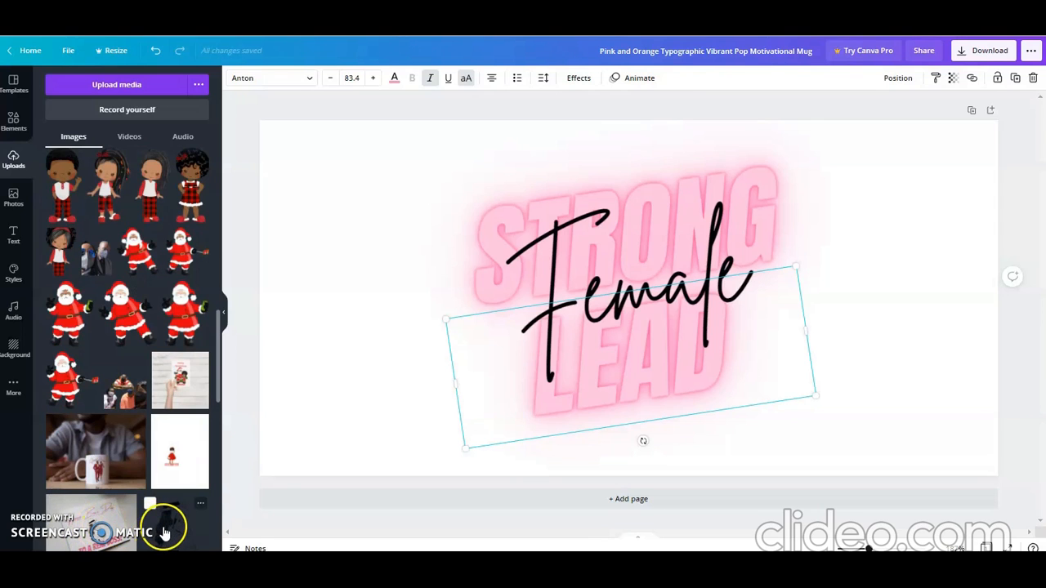
pyautogui.click(178, 523)
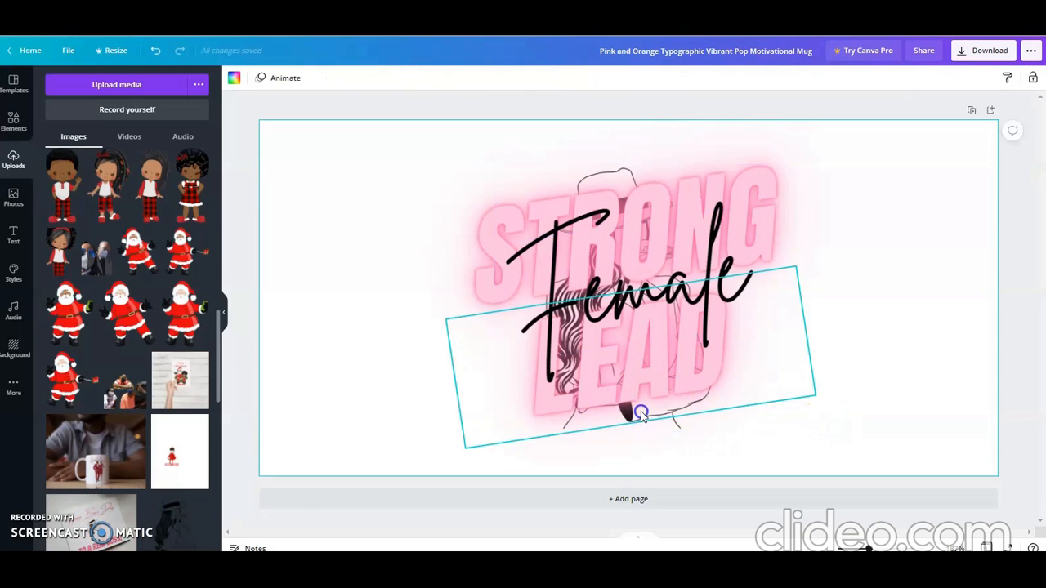
# - Move the woman illustration up over the title area
pyautogui.moveTo(641, 412); pyautogui.dragTo(603, 167)
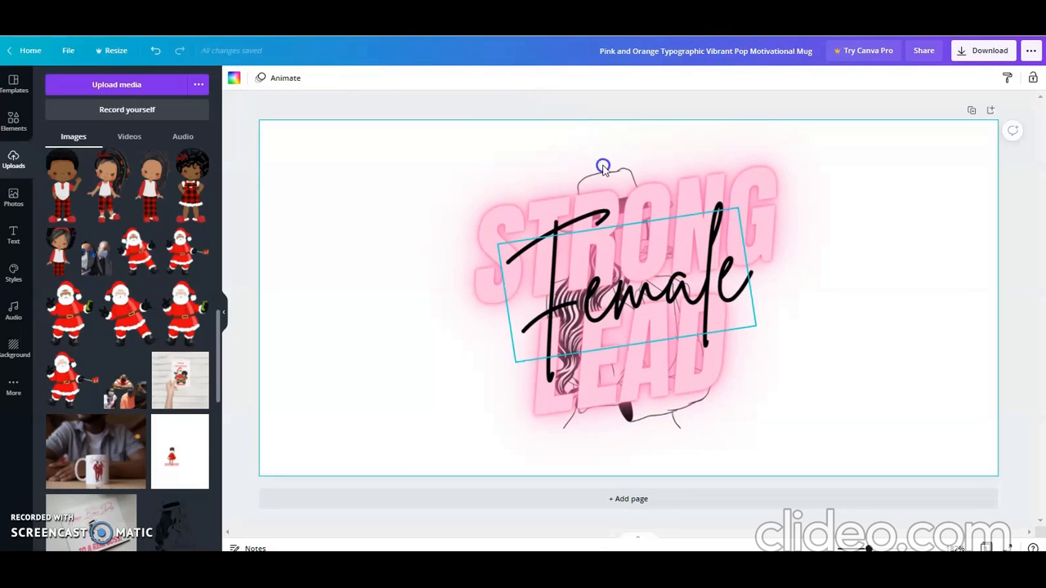
pyautogui.click(592, 108)
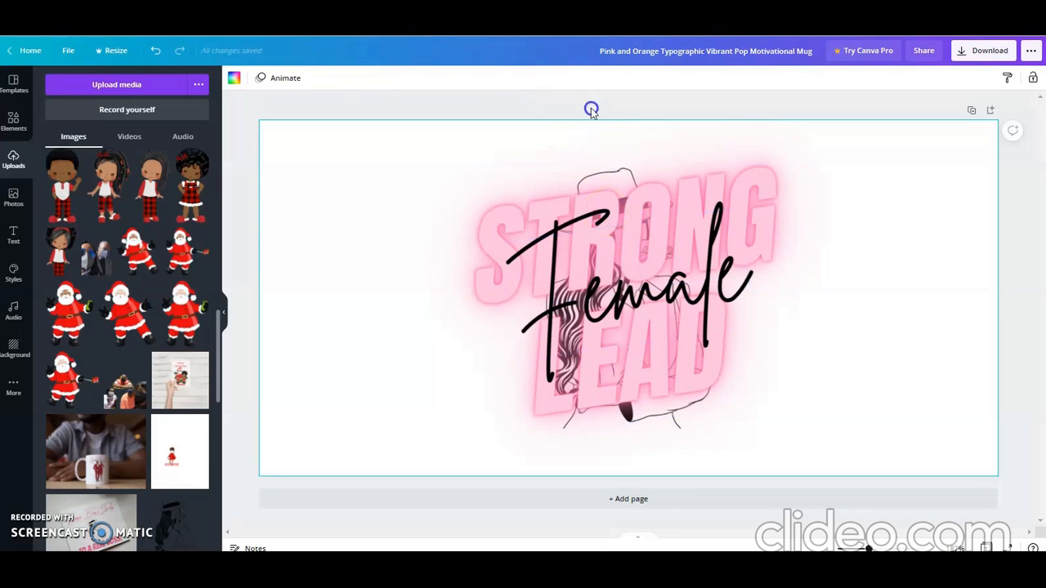
pyautogui.click(621, 294)
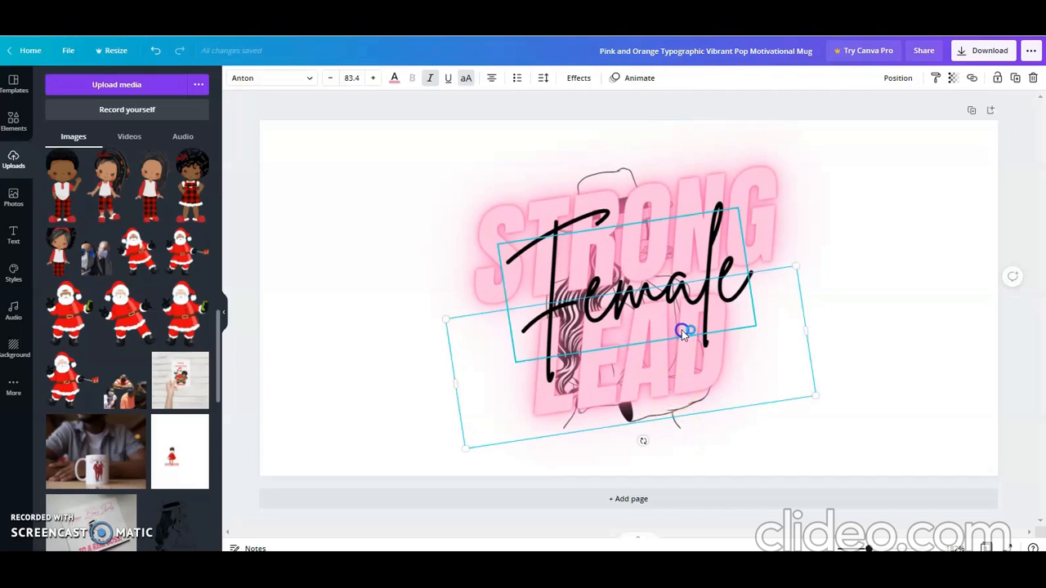
# - Send the illustration backward behind the text and enlarge it
pyautogui.rightClick(684, 334)
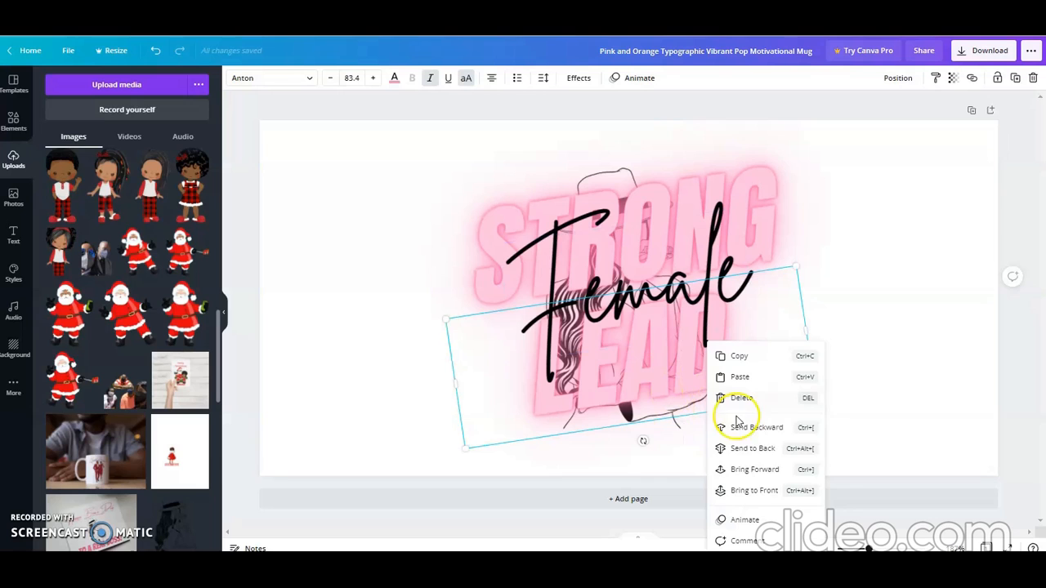
pyautogui.click(755, 428)
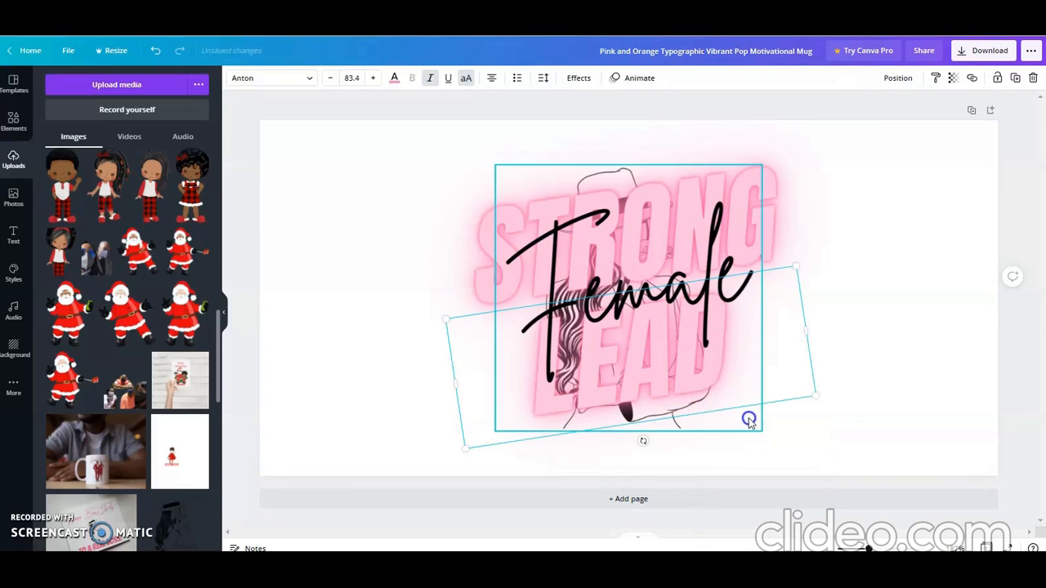
pyautogui.moveTo(749, 418); pyautogui.dragTo(729, 336)
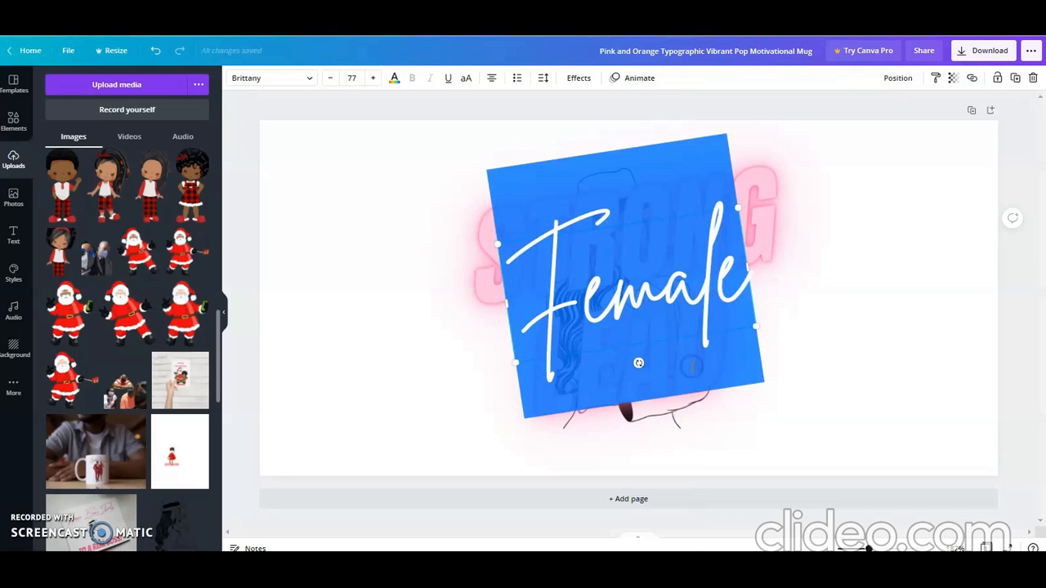
# - Arrange the illustration left of the titles and select the script word
pyautogui.rightClick(695, 372)
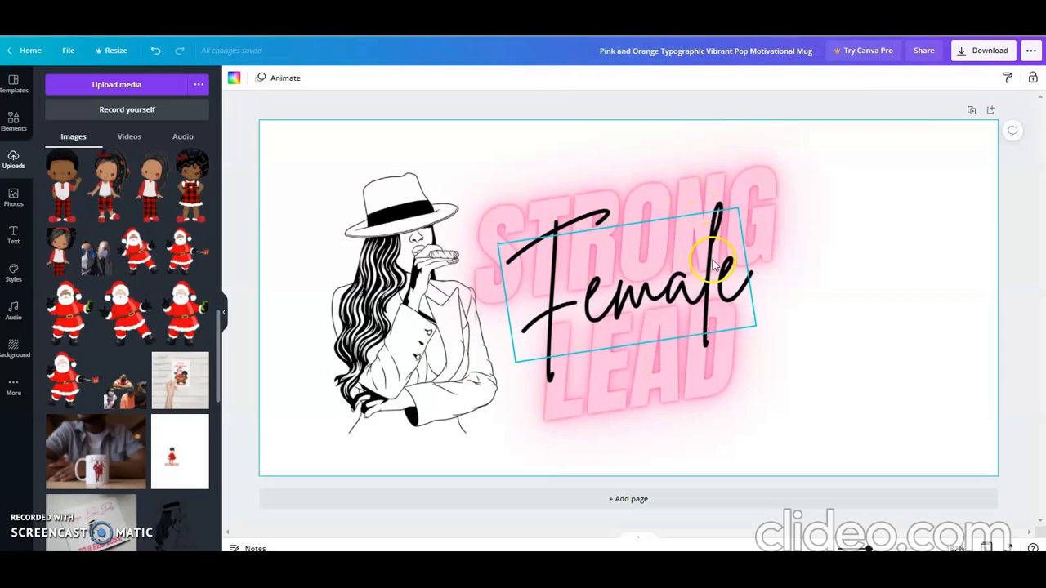
pyautogui.click(629, 278)
pyautogui.write('&')
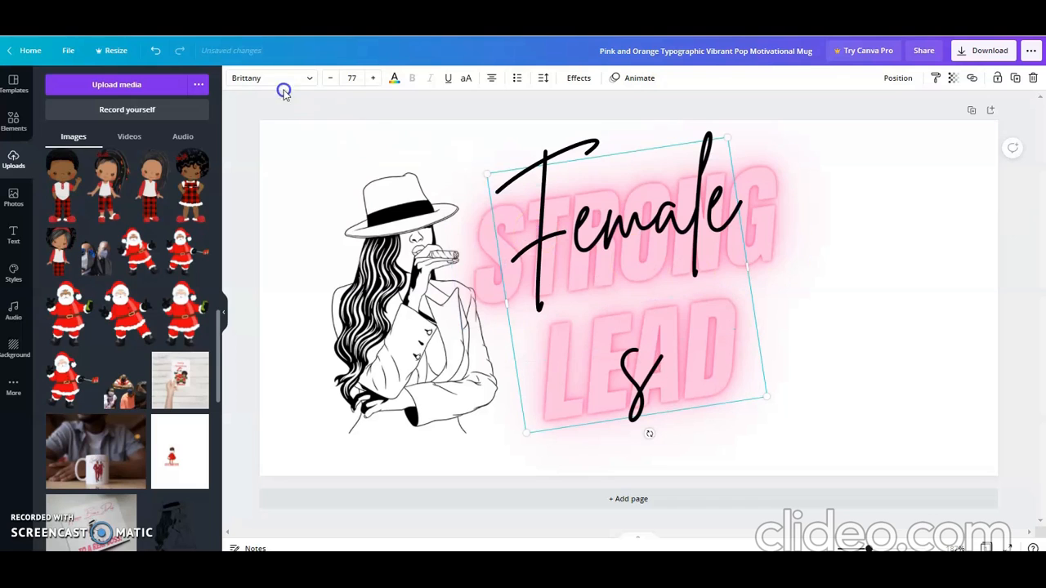
# - Change the script word to 'Females' at a smaller font size between STRONG and LEAD
pyautogui.click(330, 79)
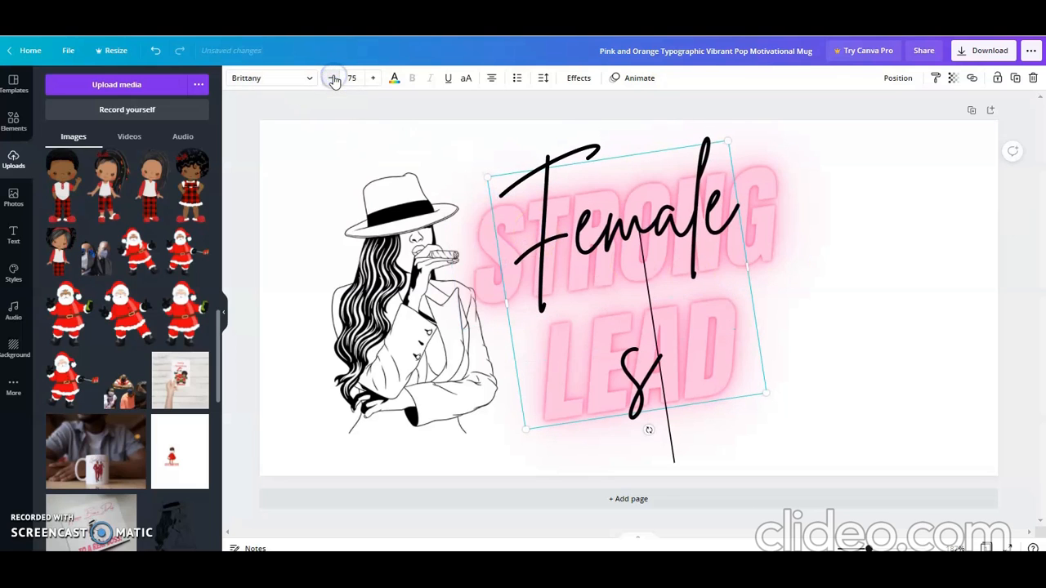
pyautogui.click(333, 79)
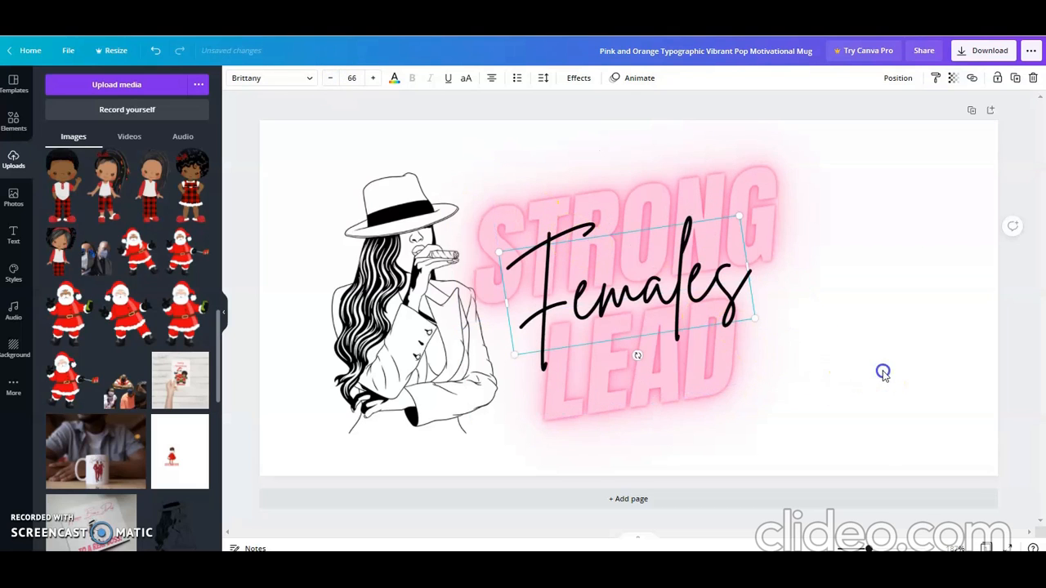
pyautogui.click(883, 373)
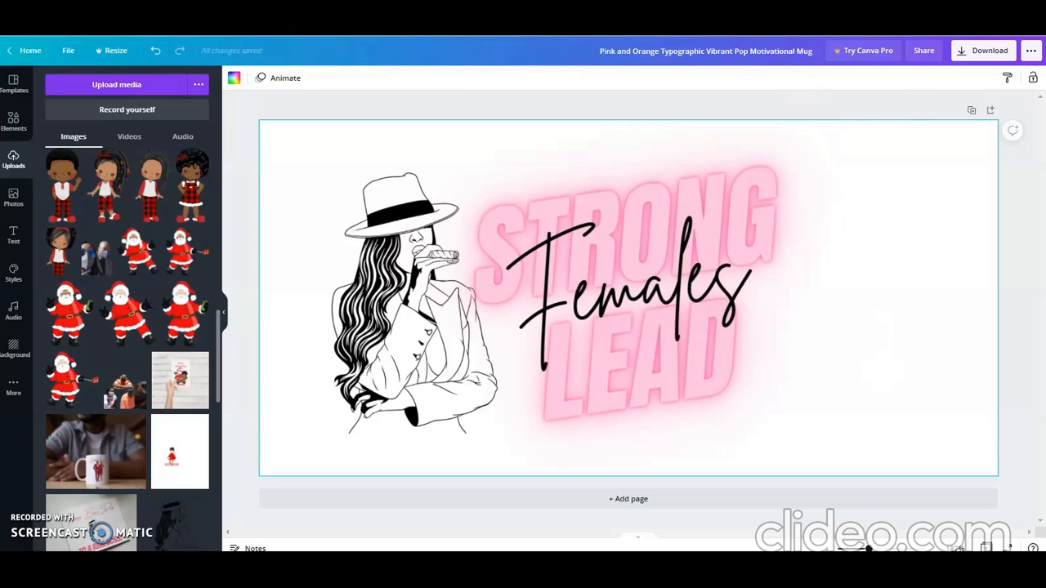
# - Title the design 'Strong Females Lead' and view it among the template results
pyautogui.click(13, 85)
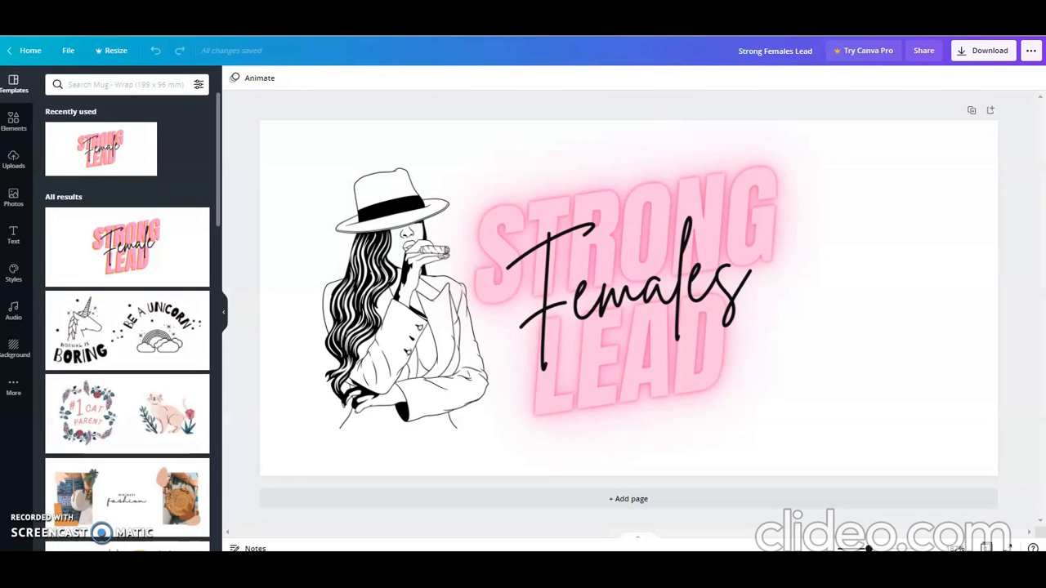
pyautogui.moveTo(474, 153)
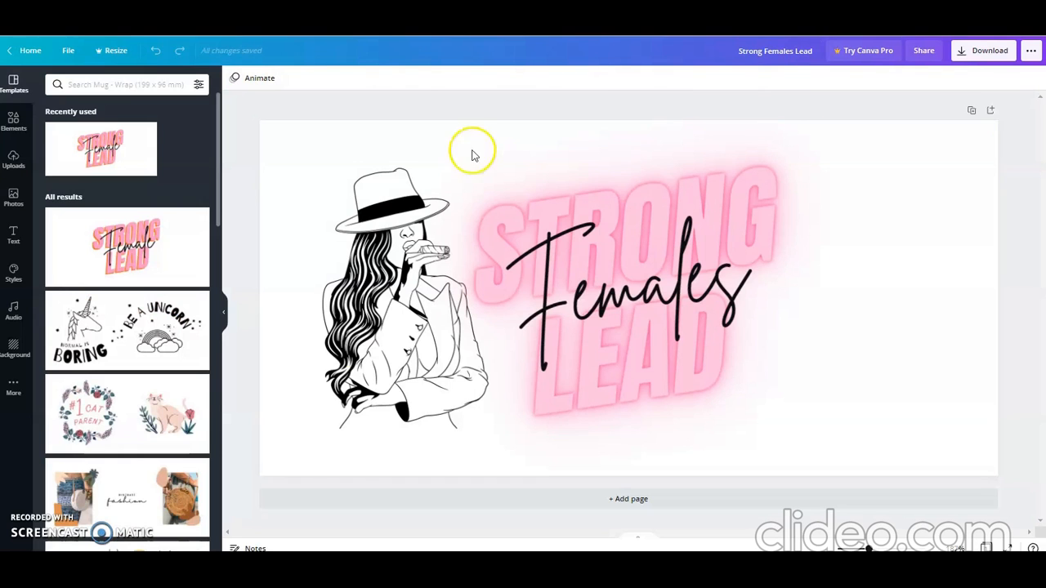
pyautogui.click(592, 281)
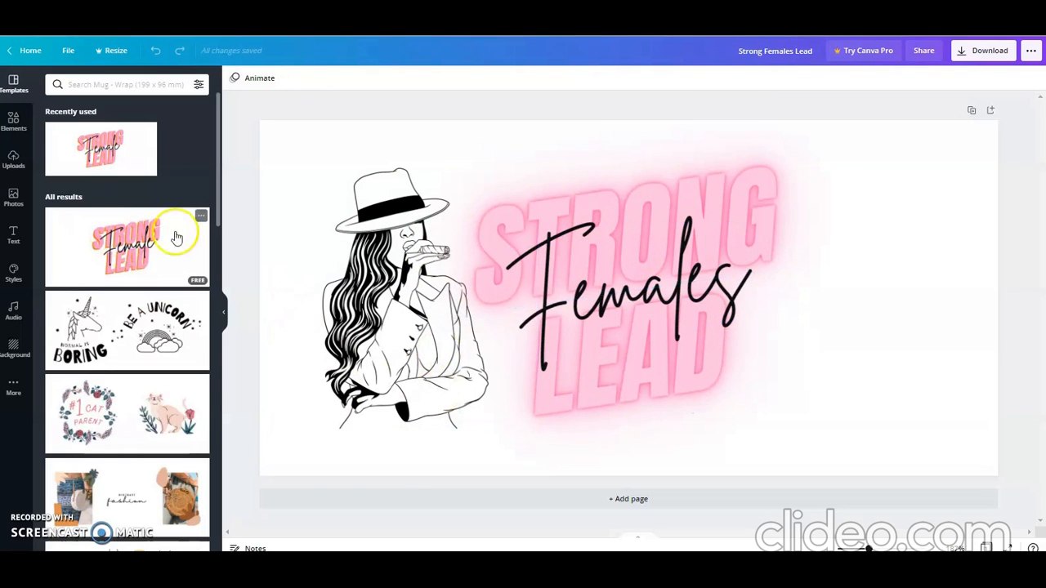
pyautogui.click(566, 323)
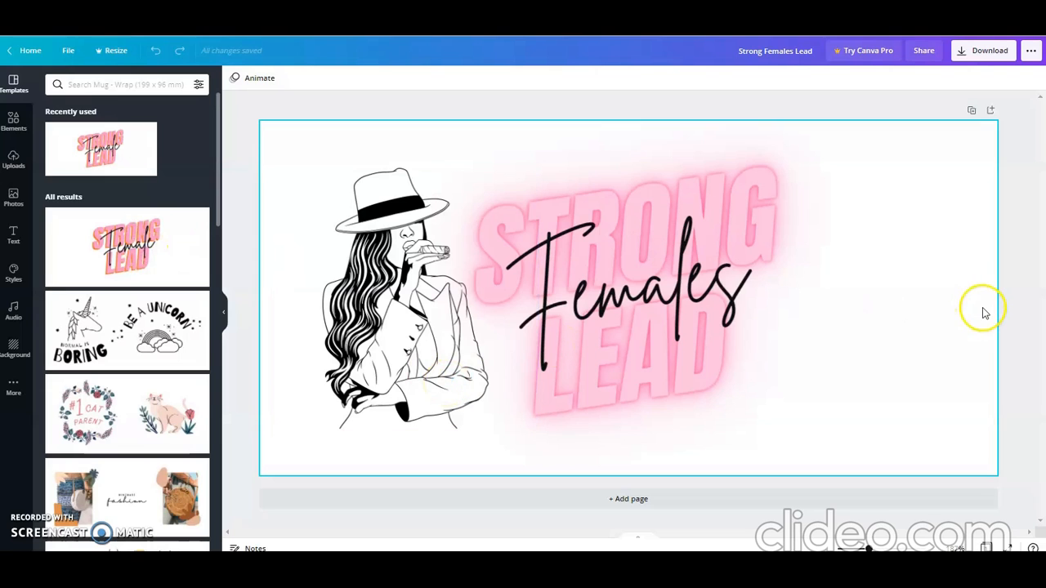
pyautogui.moveTo(890, 278)
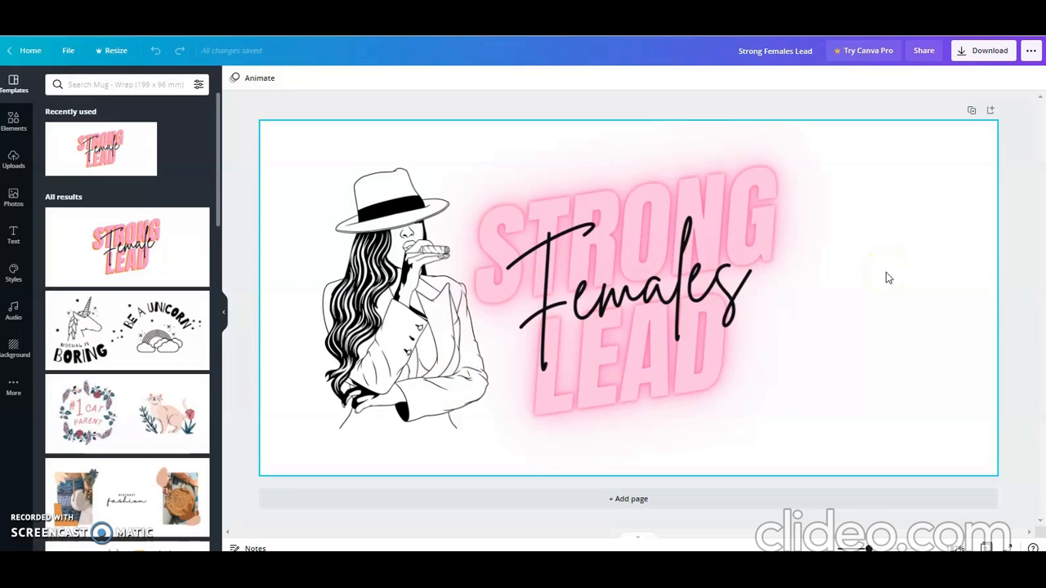